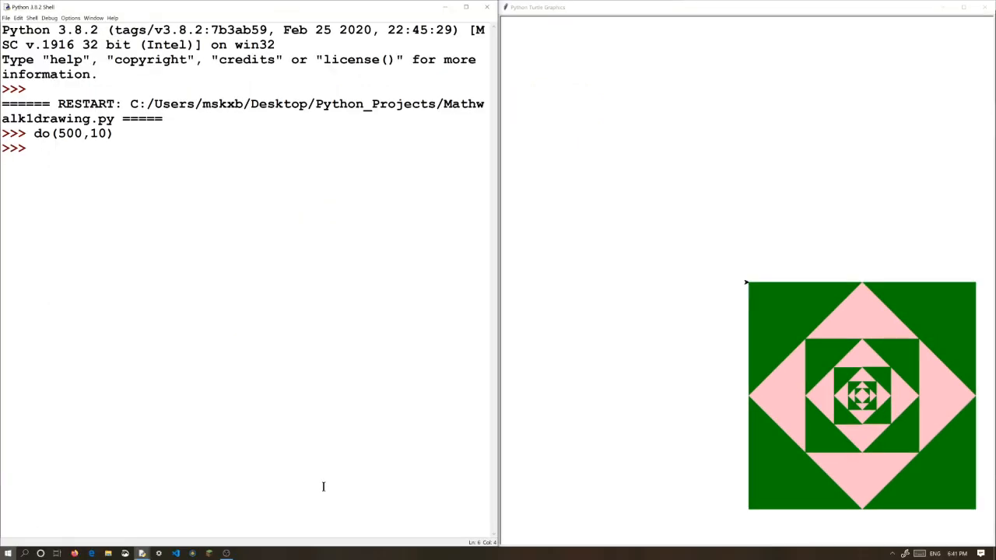
{"action": "mouse_move", "coordinate": [743, 476]}
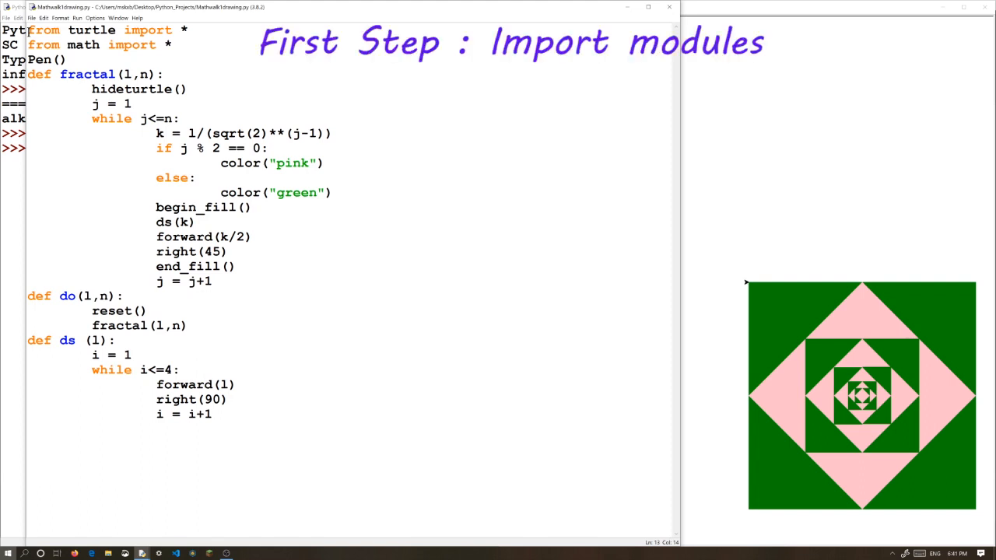
Maximize the editor and briefly select hideturtle in the script to explain it
{"action": "left_click", "coordinate": [250, 207]}
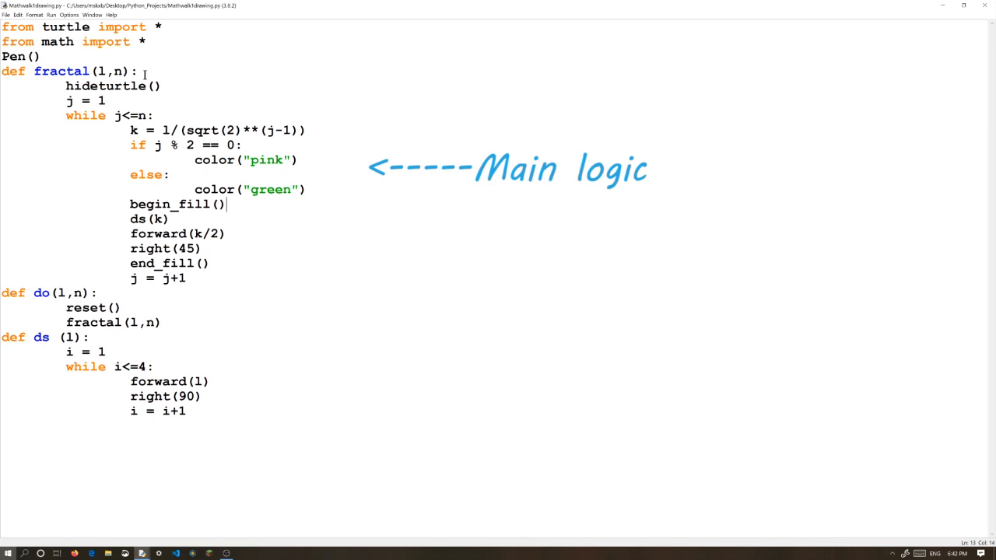
{"action": "double_click", "coordinate": [101, 85]}
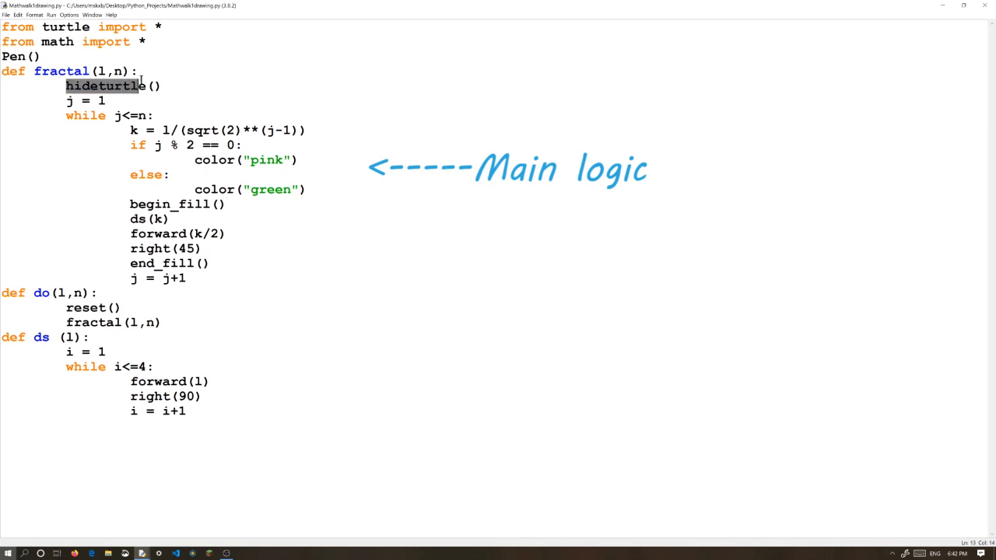
{"action": "left_click", "coordinate": [163, 85]}
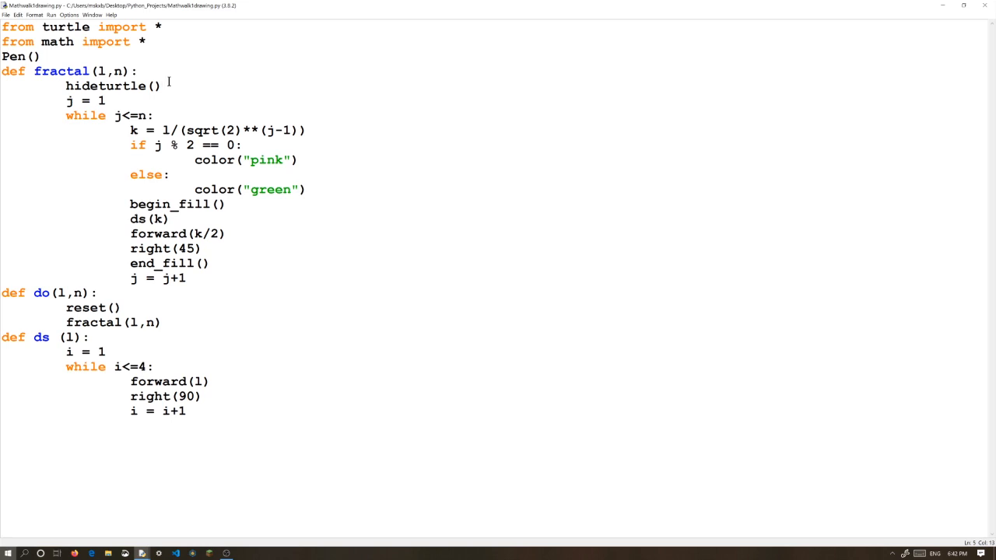
Point at lines of the ds function while explaining its square-drawing loop
{"action": "left_click", "coordinate": [115, 71]}
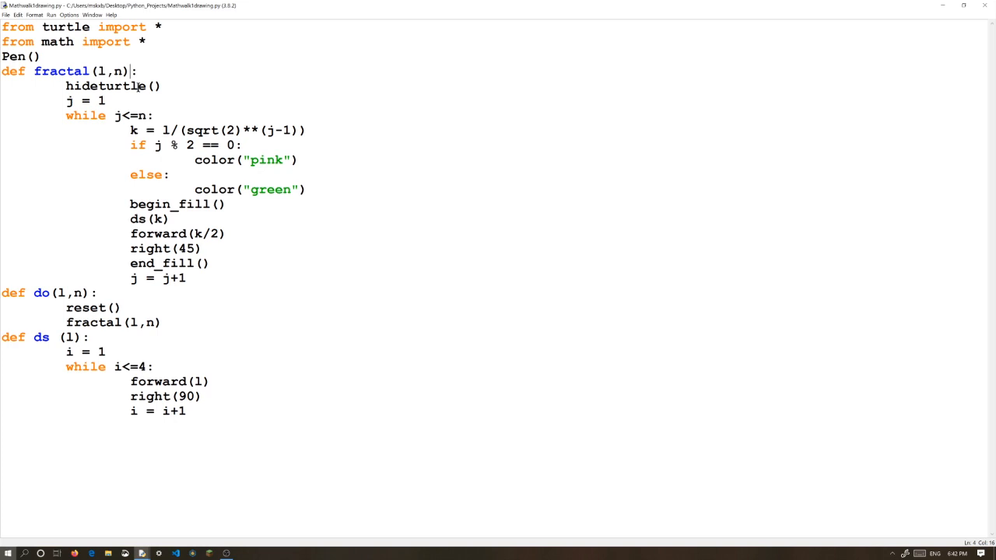
{"action": "mouse_move", "coordinate": [367, 109]}
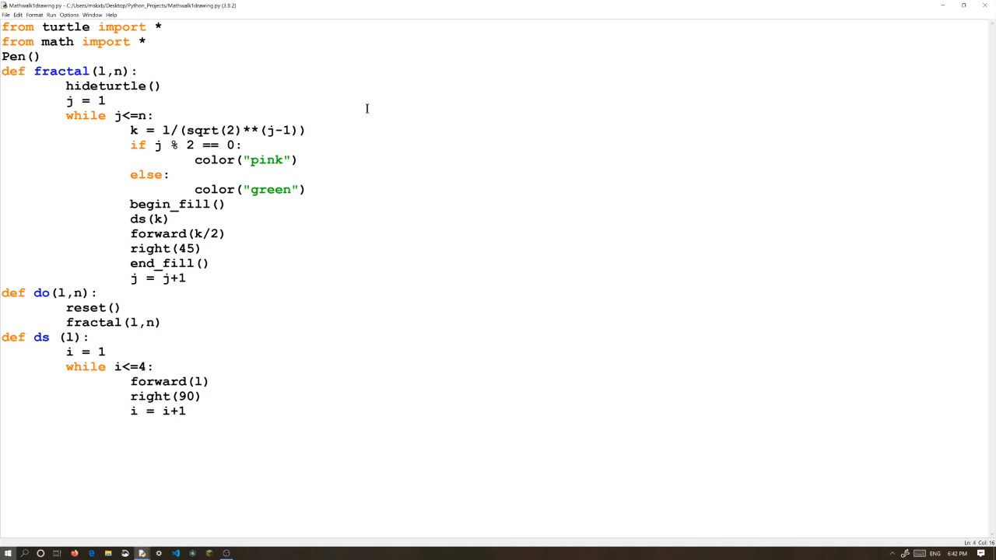
{"action": "mouse_move", "coordinate": [438, 96]}
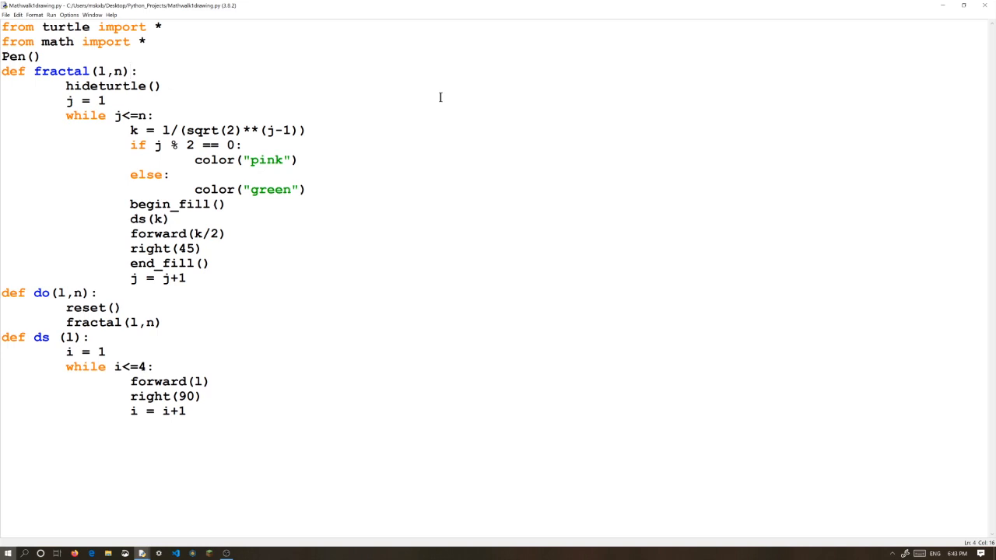
{"action": "left_click", "coordinate": [131, 71]}
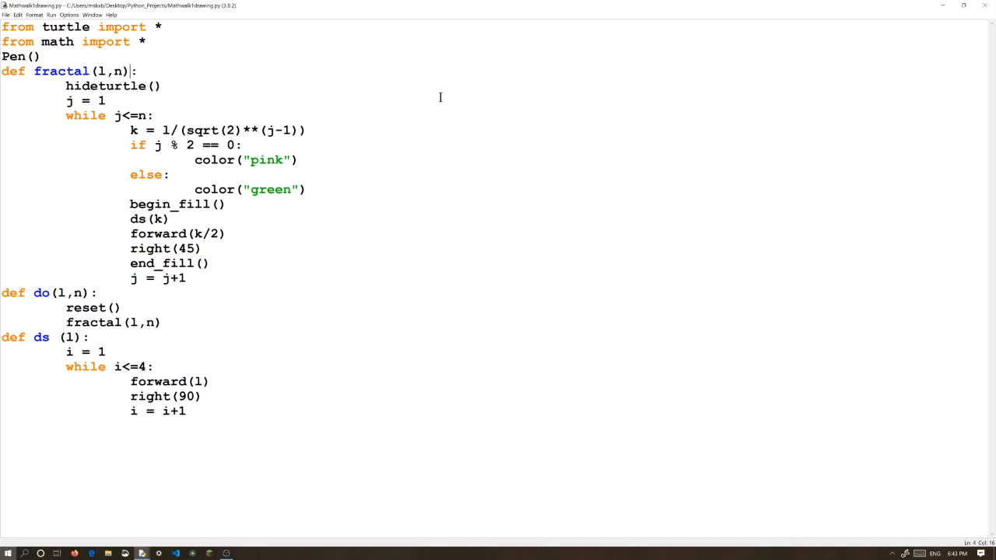
{"action": "mouse_move", "coordinate": [333, 100]}
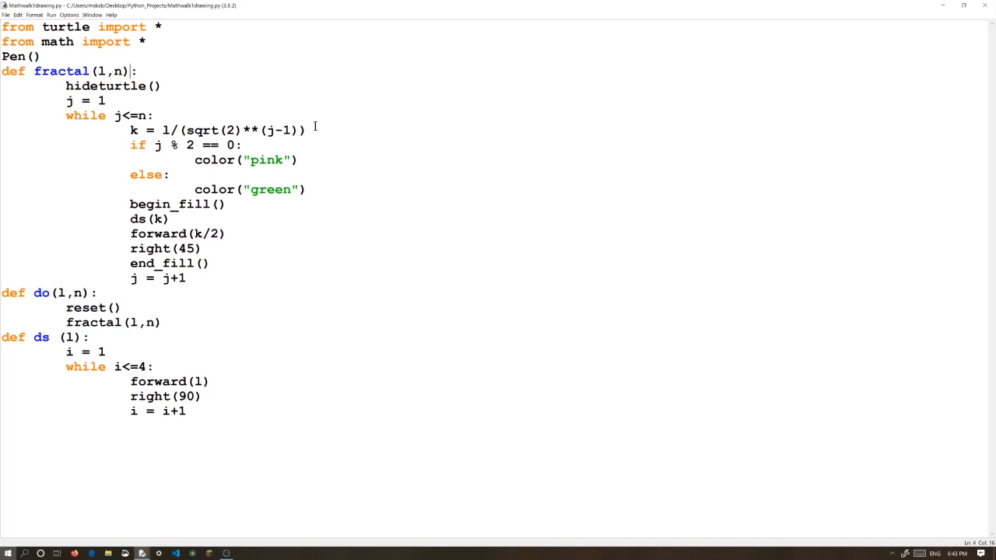
{"action": "mouse_move", "coordinate": [133, 174]}
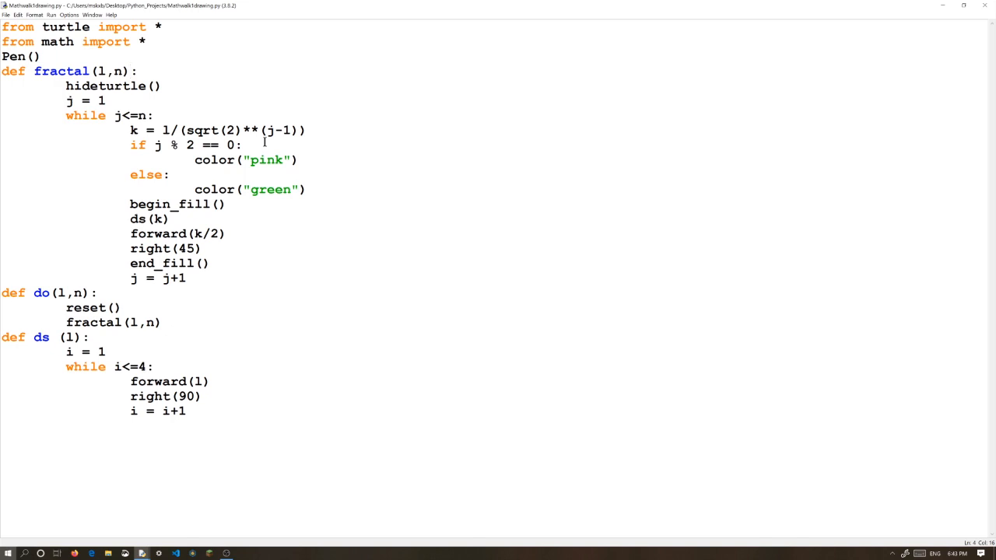
{"action": "left_click", "coordinate": [134, 72]}
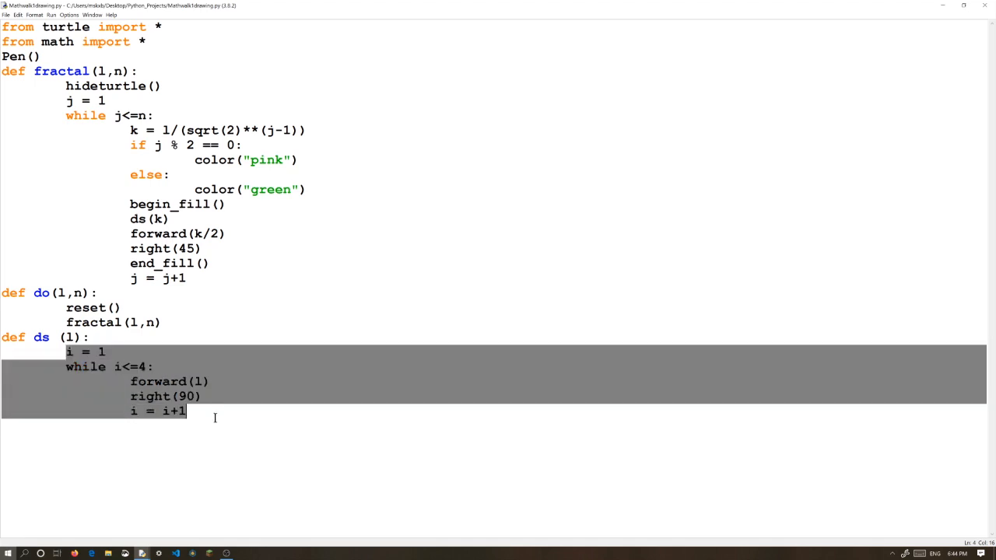
{"action": "left_click", "coordinate": [184, 411]}
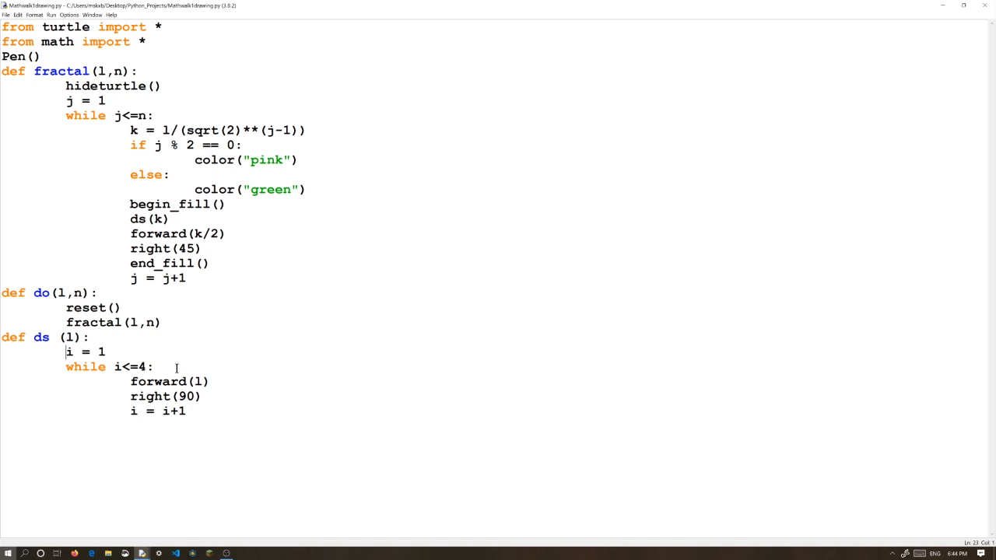
{"action": "mouse_move", "coordinate": [126, 239]}
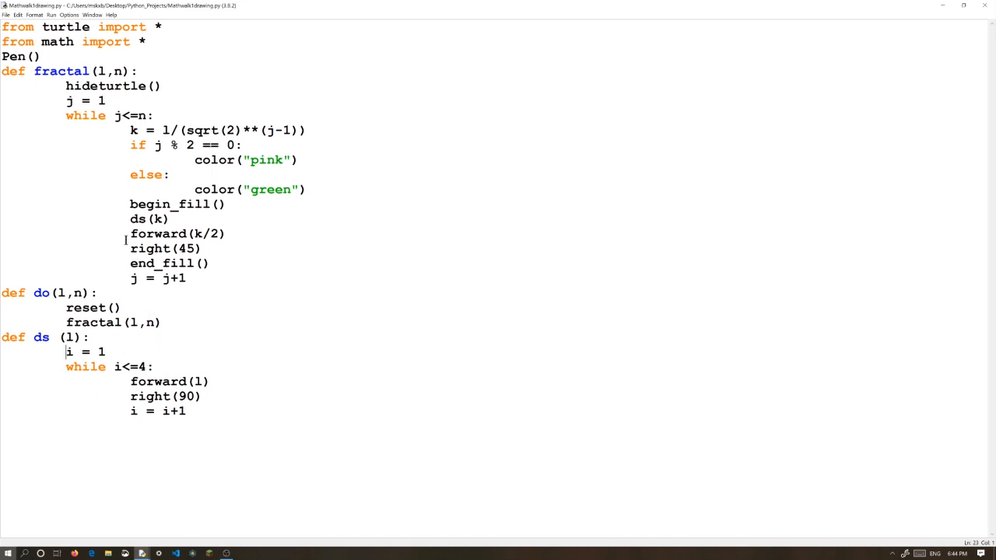
{"action": "mouse_move", "coordinate": [162, 263]}
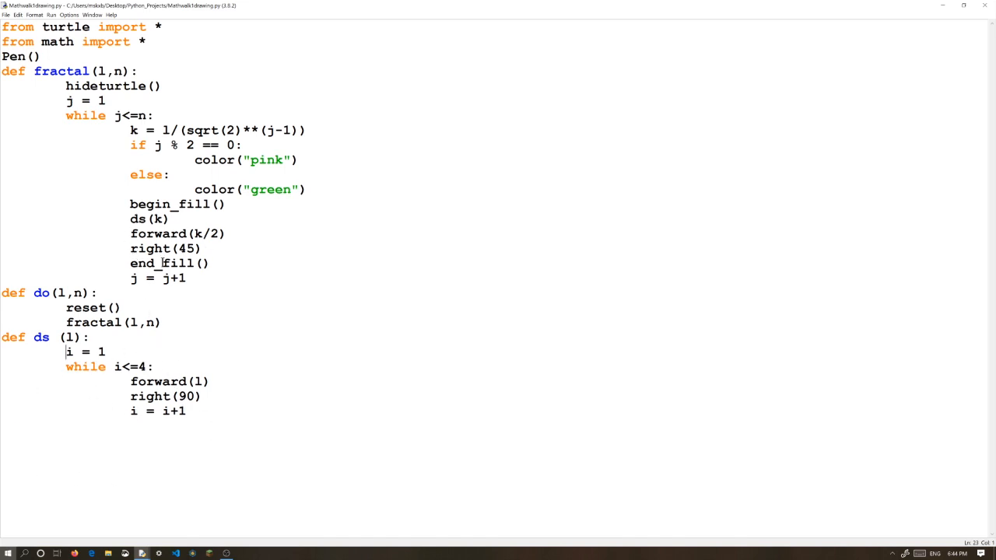
{"action": "mouse_move", "coordinate": [287, 284]}
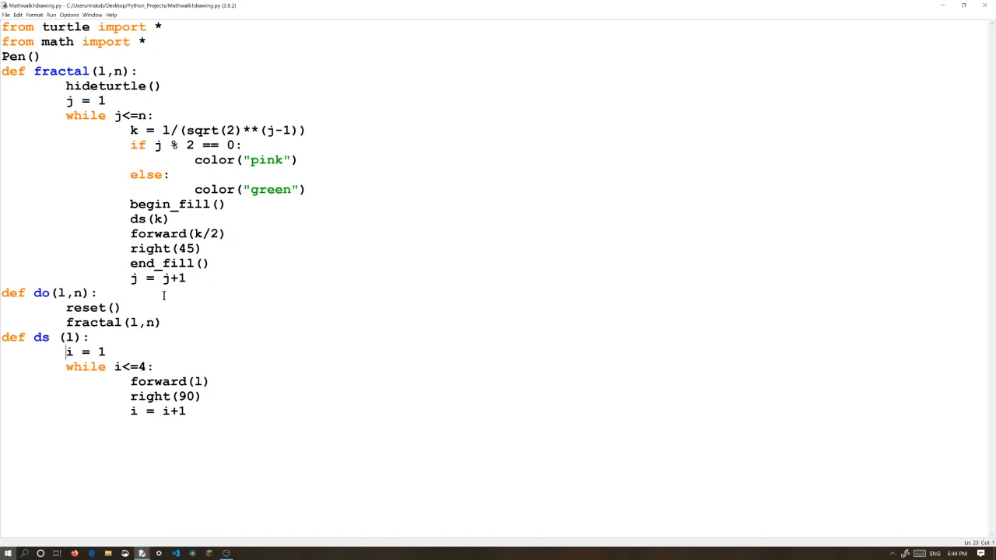
{"action": "mouse_move", "coordinate": [420, 140]}
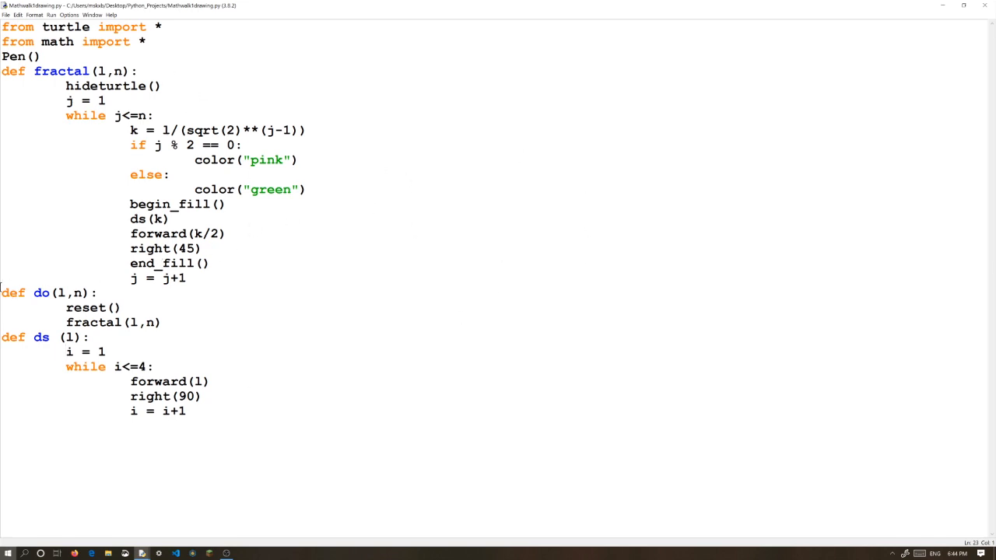
{"action": "left_click", "coordinate": [162, 322]}
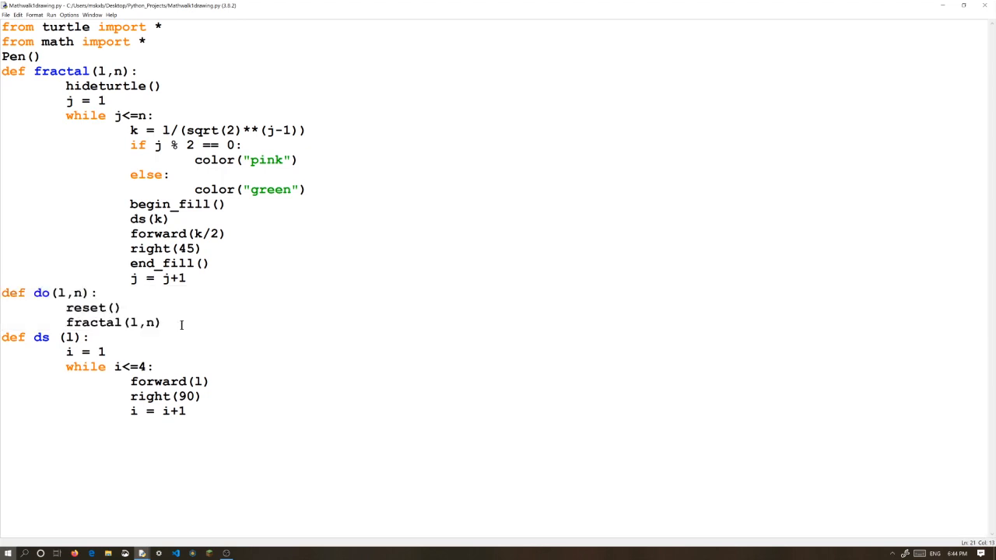
{"action": "left_click", "coordinate": [162, 322]}
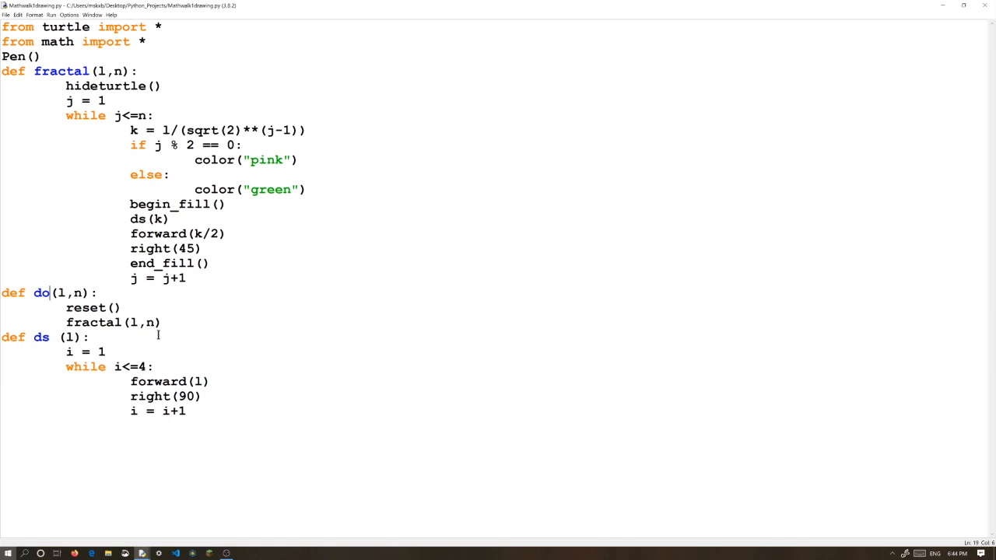
{"action": "left_click_drag", "start_coordinate": [2, 292], "coordinate": [121, 308]}
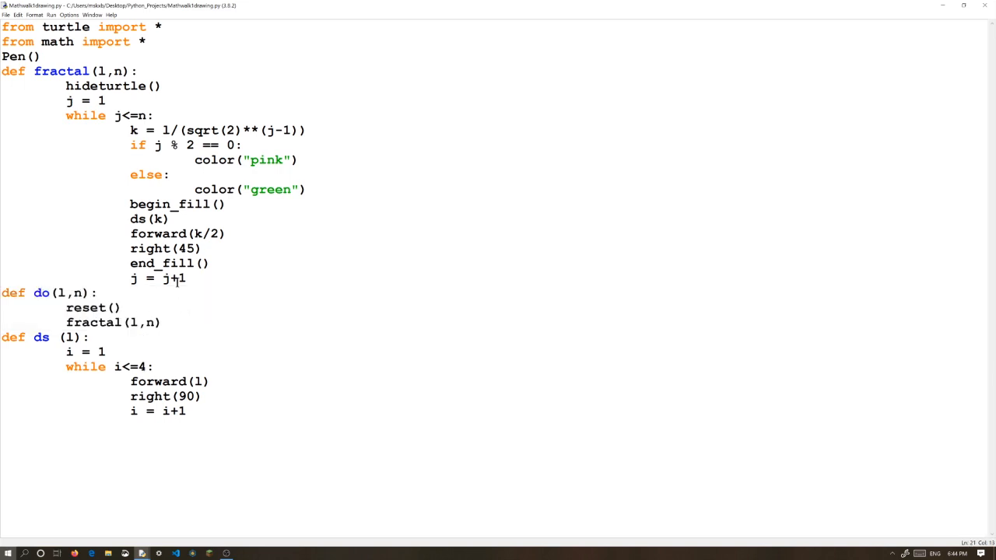
{"action": "left_click_drag", "start_coordinate": [0, 292], "coordinate": [162, 322]}
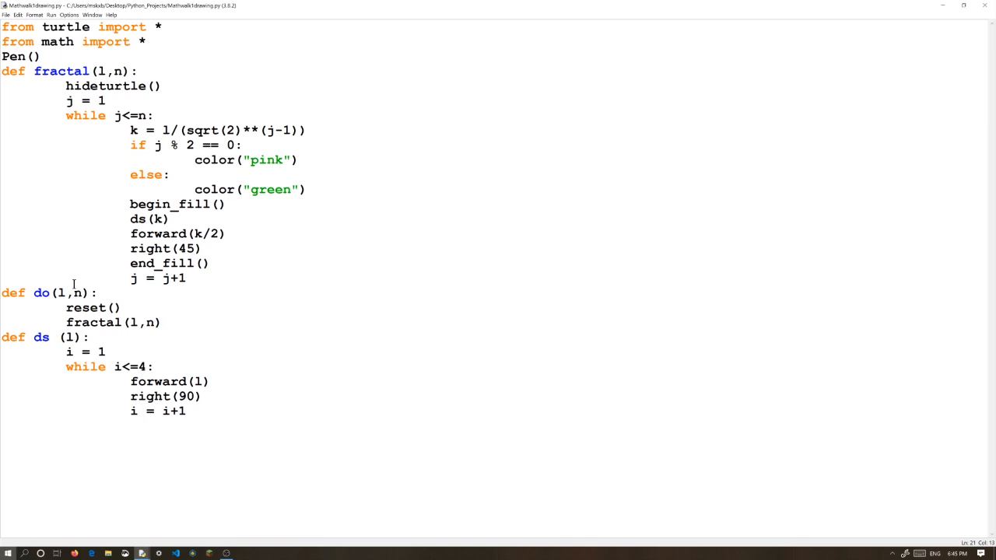
{"action": "left_click", "coordinate": [161, 322]}
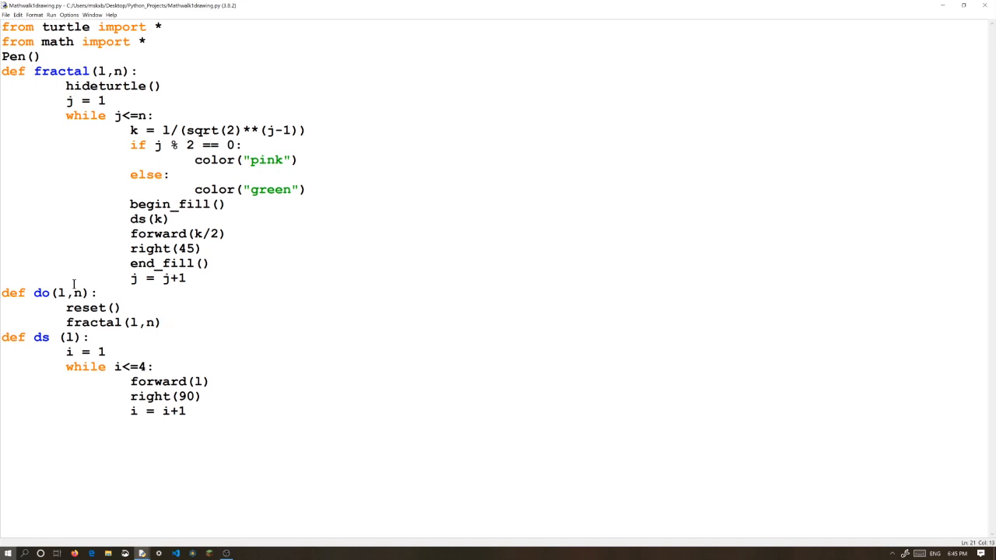
{"action": "left_click", "coordinate": [162, 322]}
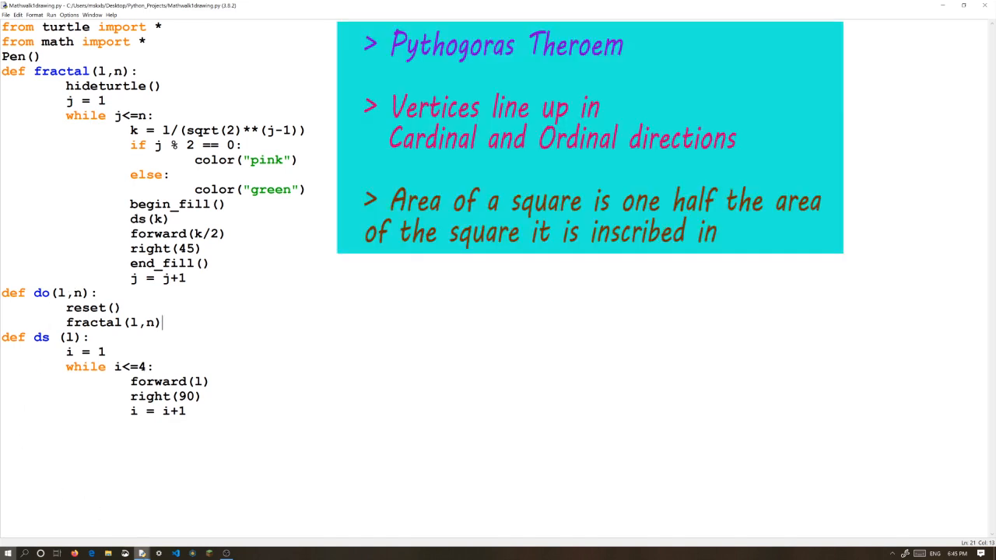
{"action": "key", "text": "F5"}
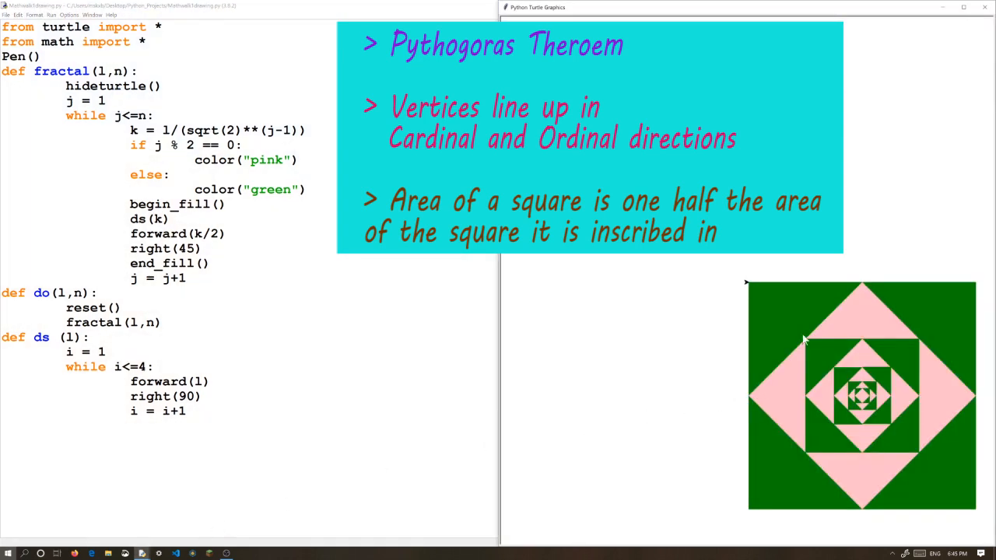
{"action": "mouse_move", "coordinate": [744, 283]}
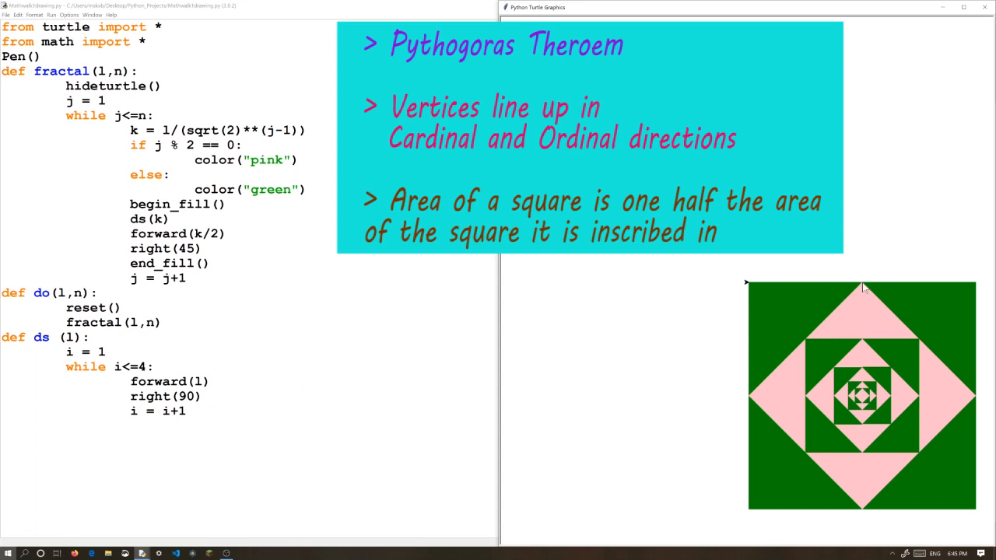
{"action": "mouse_move", "coordinate": [879, 294]}
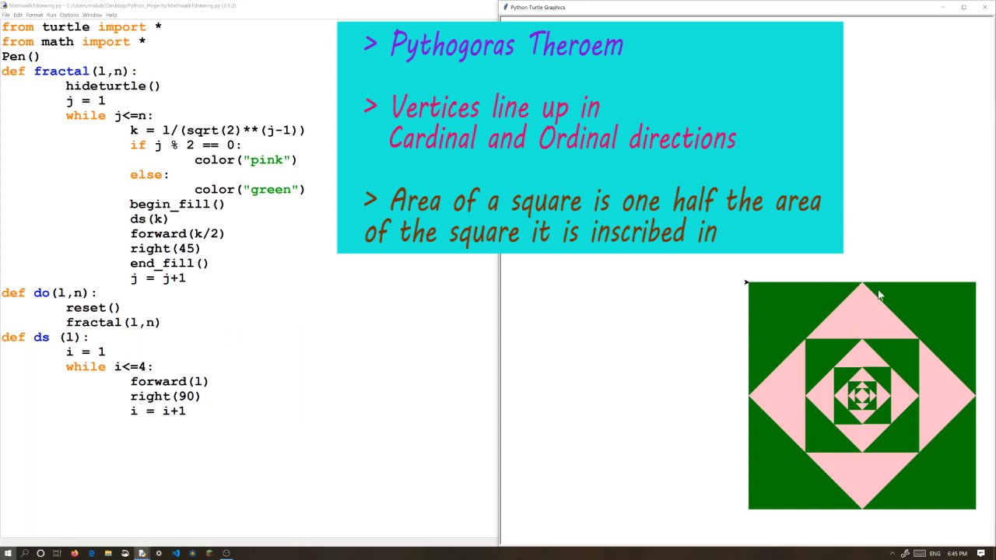
{"action": "mouse_move", "coordinate": [848, 389]}
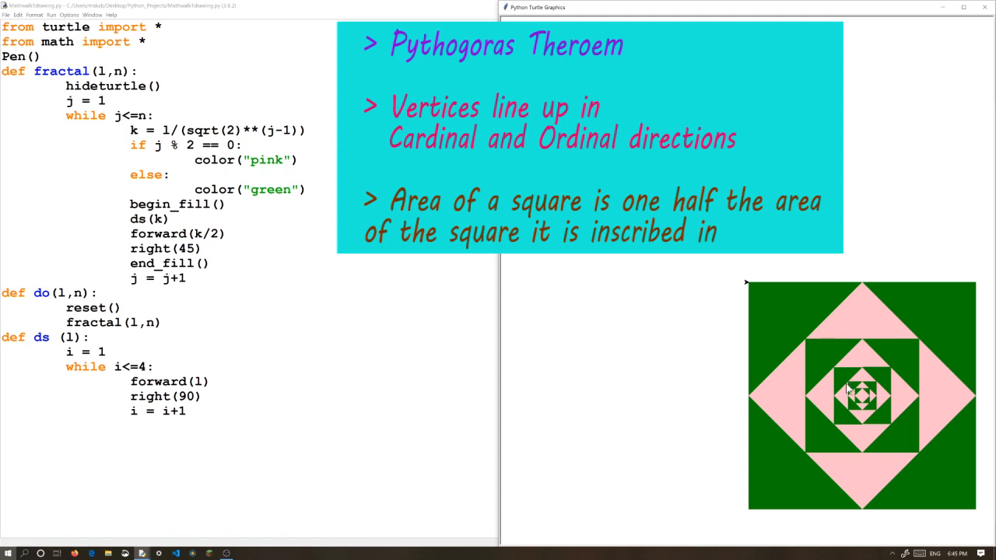
{"action": "mouse_move", "coordinate": [847, 356]}
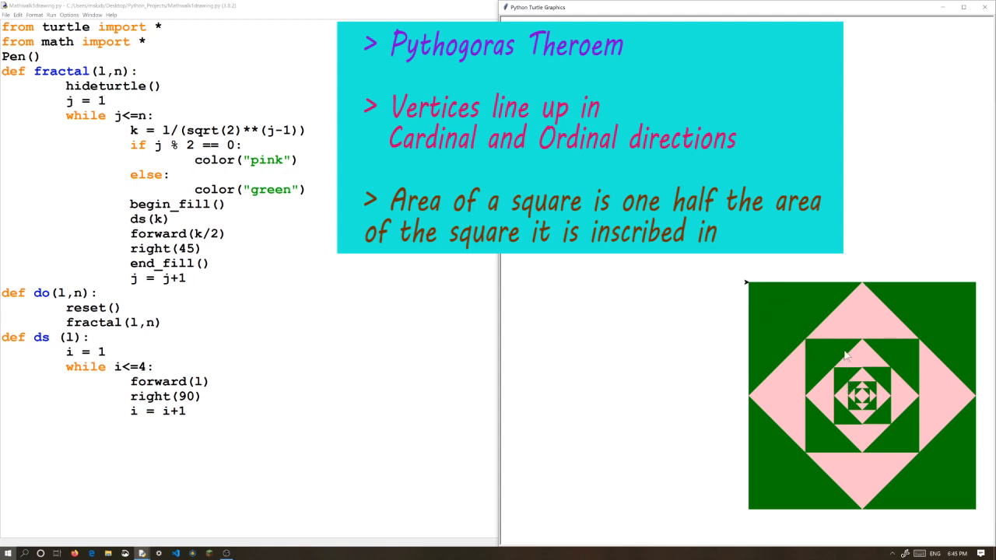
{"action": "mouse_move", "coordinate": [859, 397]}
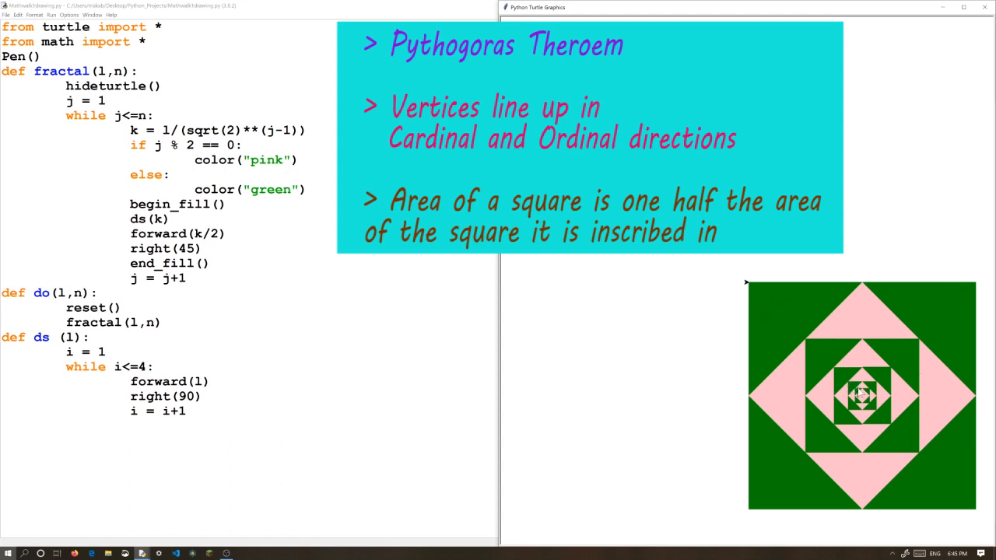
{"action": "mouse_move", "coordinate": [824, 348]}
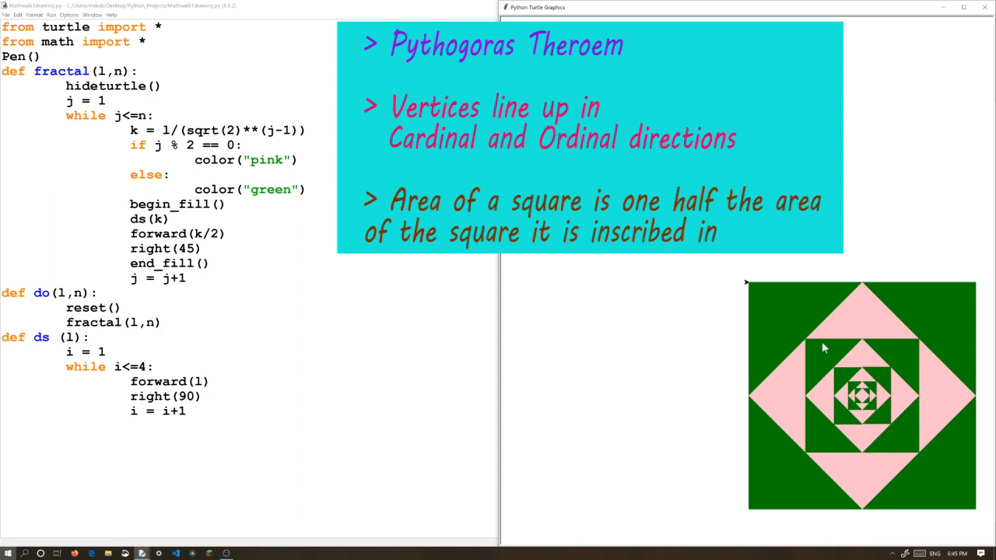
{"action": "mouse_move", "coordinate": [859, 317]}
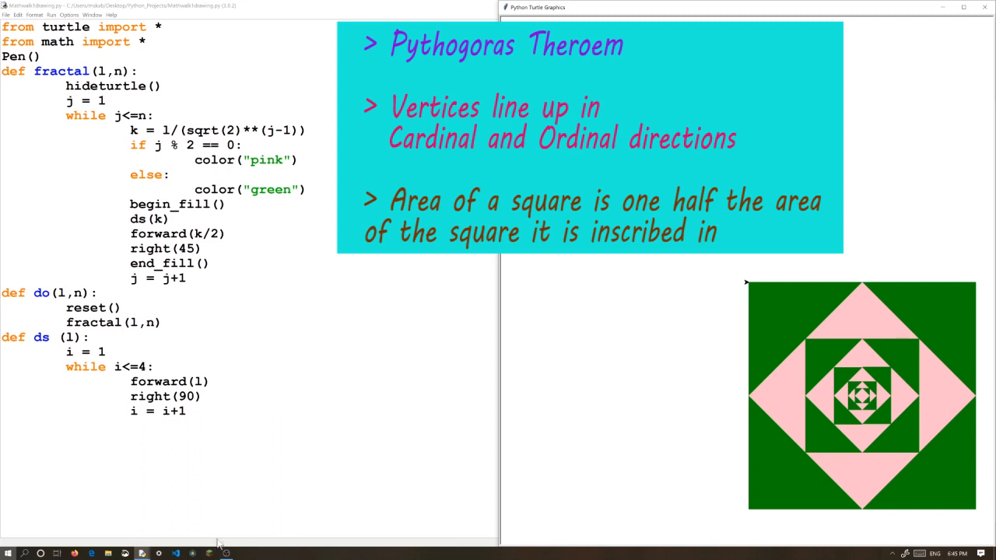
{"action": "mouse_move", "coordinate": [142, 554]}
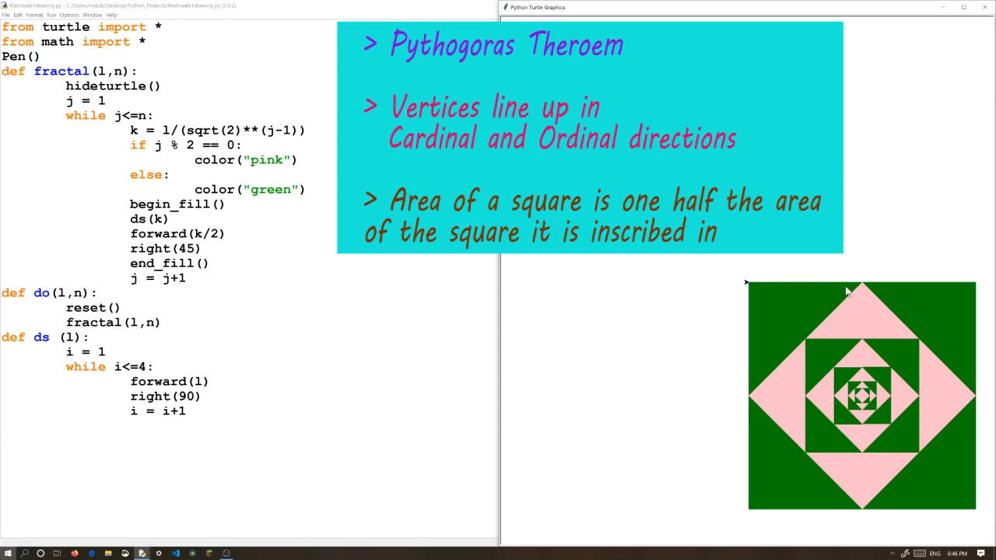
{"action": "mouse_move", "coordinate": [932, 492]}
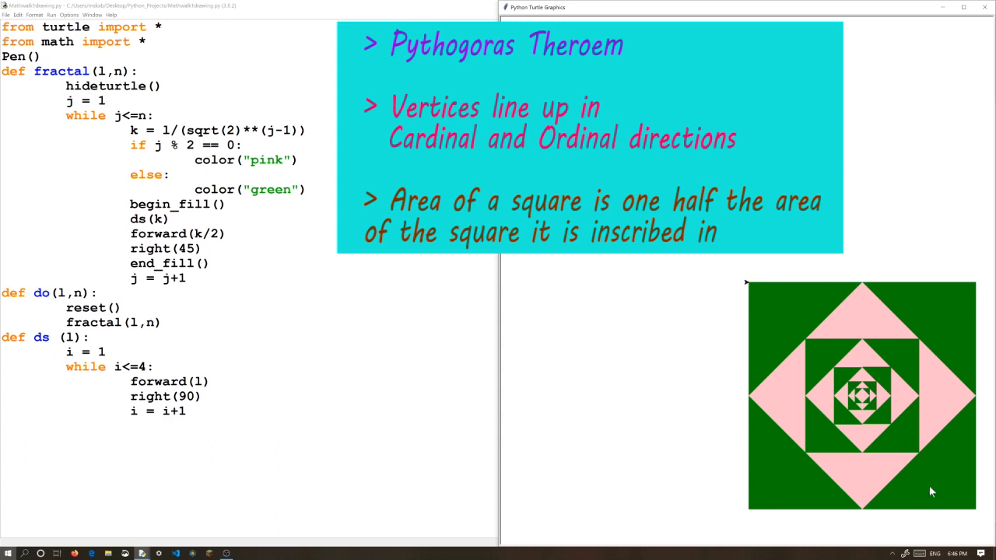
{"action": "mouse_move", "coordinate": [784, 416]}
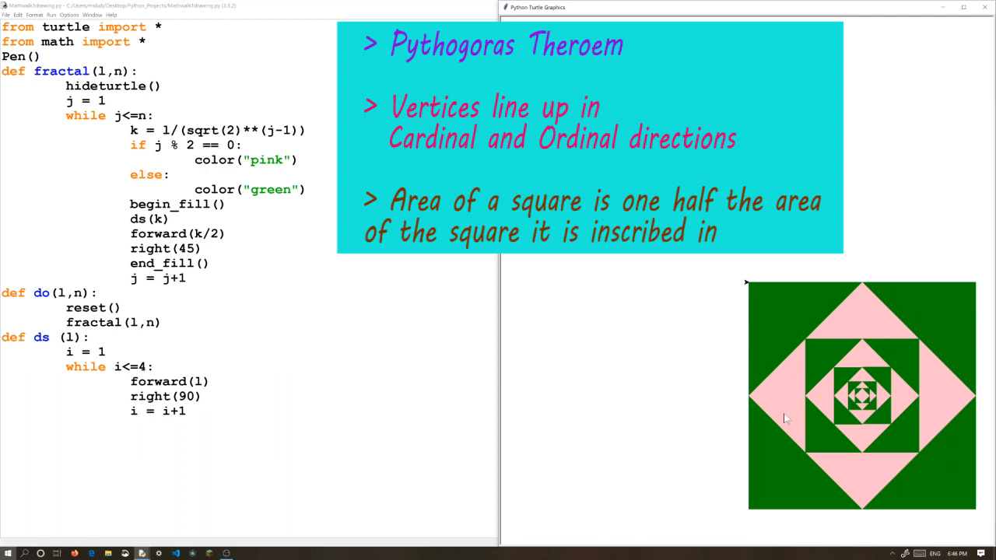
{"action": "mouse_move", "coordinate": [865, 485]}
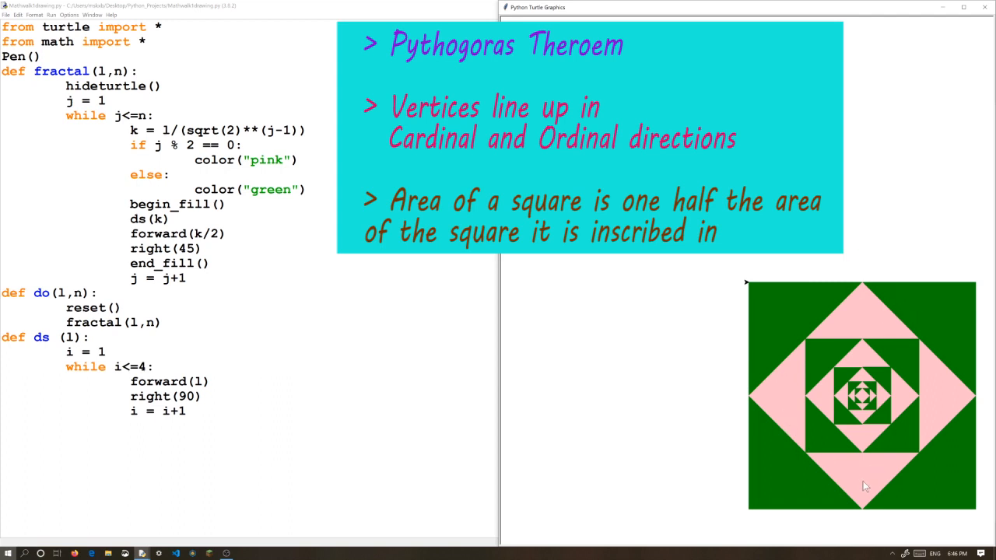
{"action": "mouse_move", "coordinate": [847, 451]}
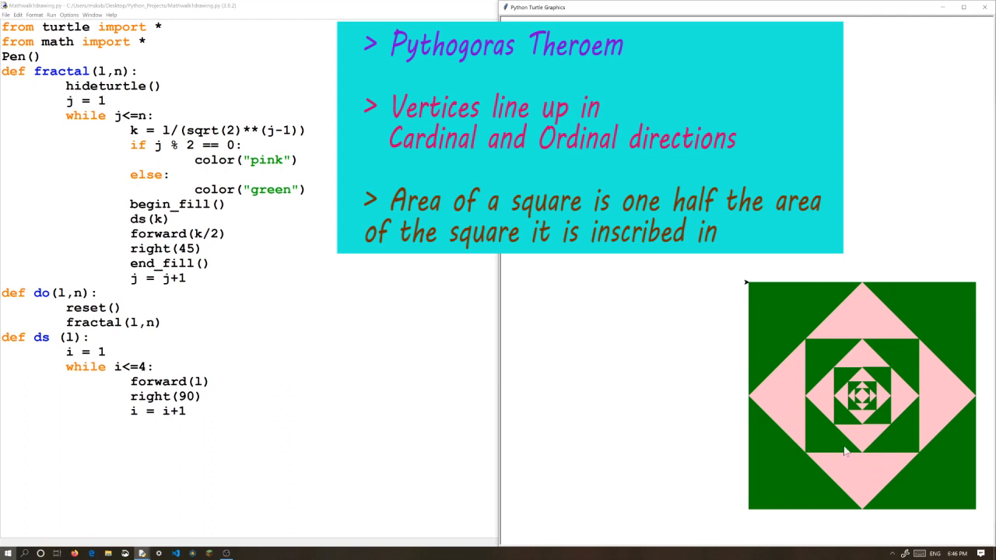
{"action": "mouse_move", "coordinate": [877, 336]}
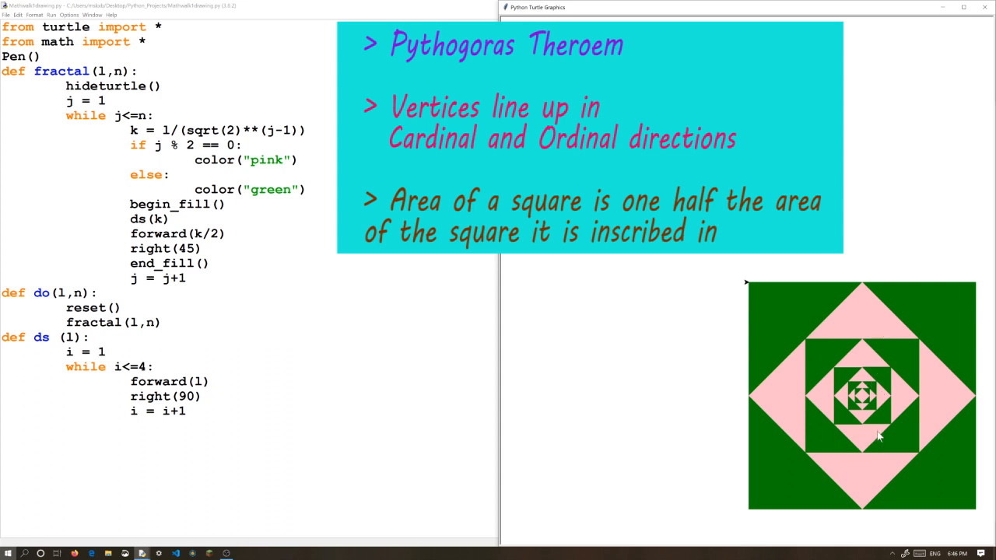
{"action": "mouse_move", "coordinate": [918, 428]}
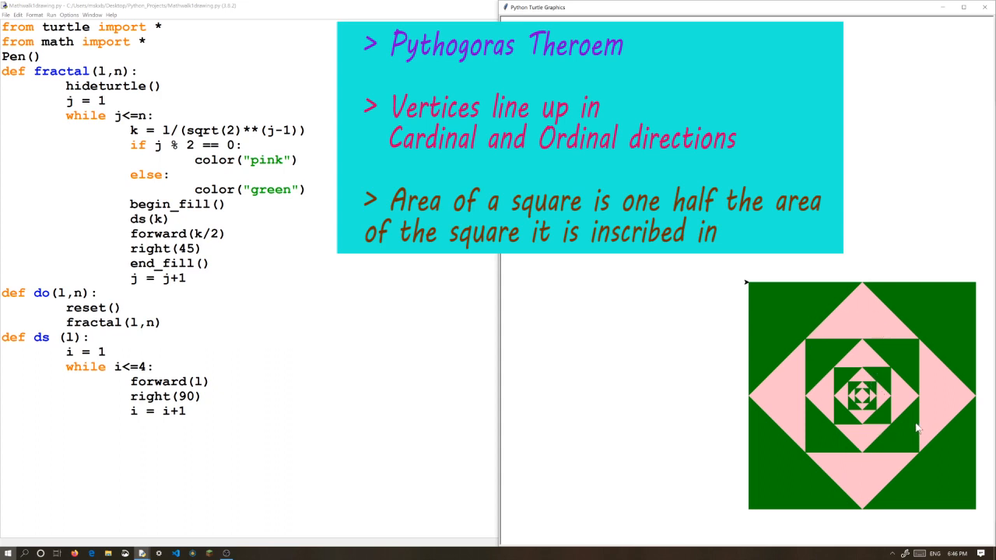
{"action": "mouse_move", "coordinate": [886, 378]}
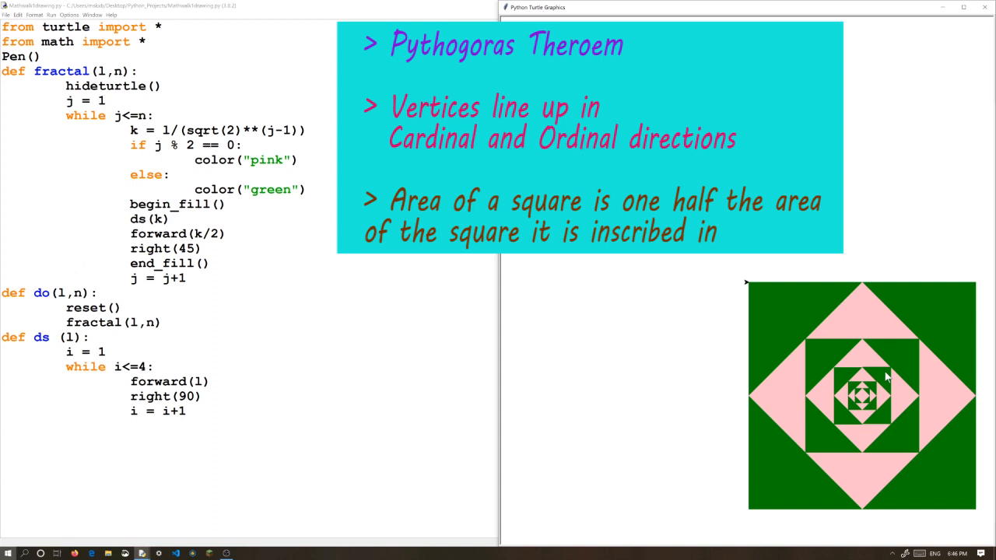
{"action": "mouse_move", "coordinate": [868, 283]}
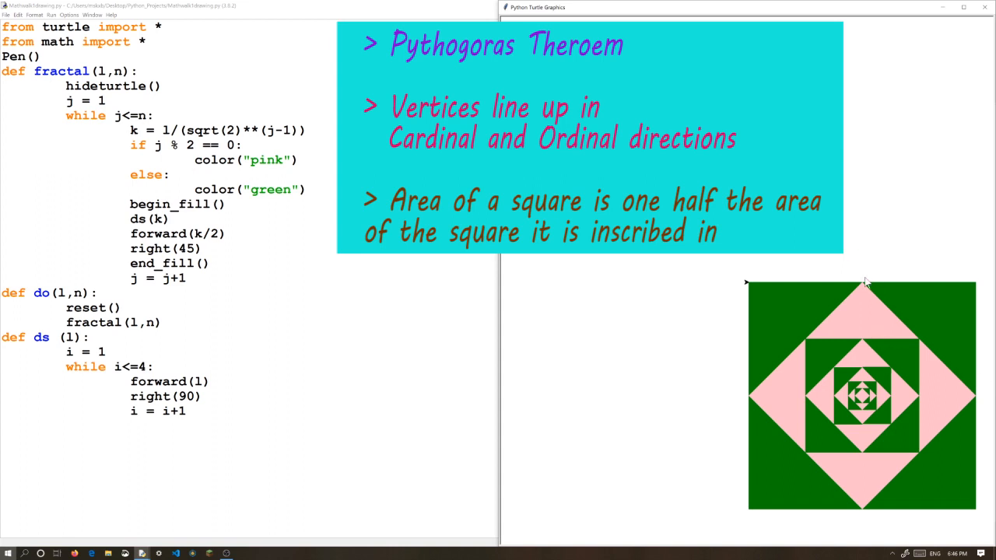
{"action": "mouse_move", "coordinate": [970, 429]}
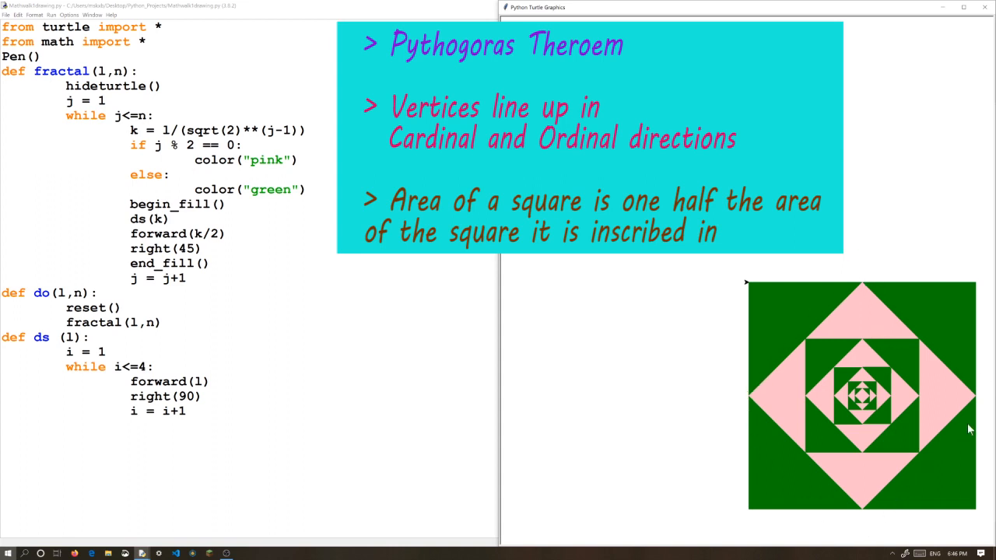
{"action": "mouse_move", "coordinate": [785, 367]}
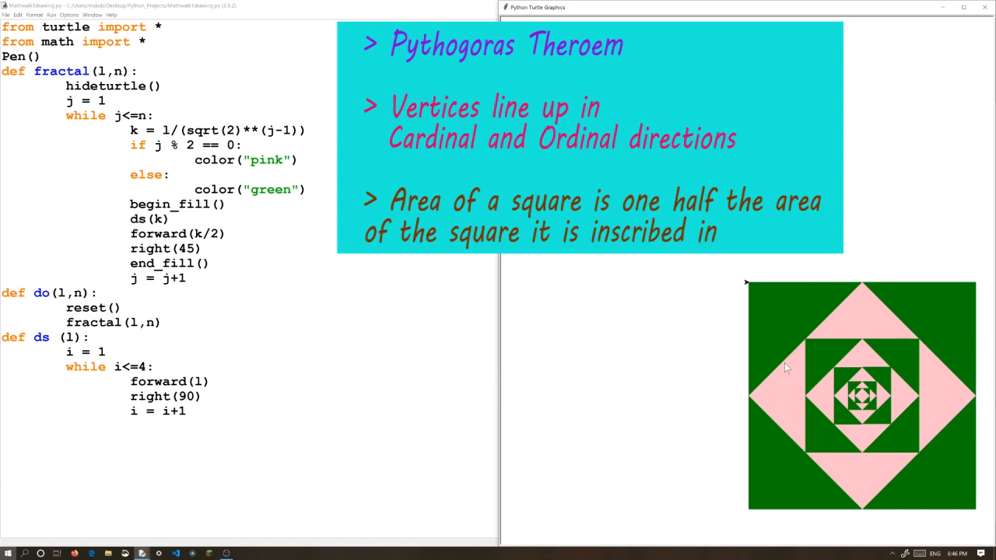
{"action": "mouse_move", "coordinate": [859, 303]}
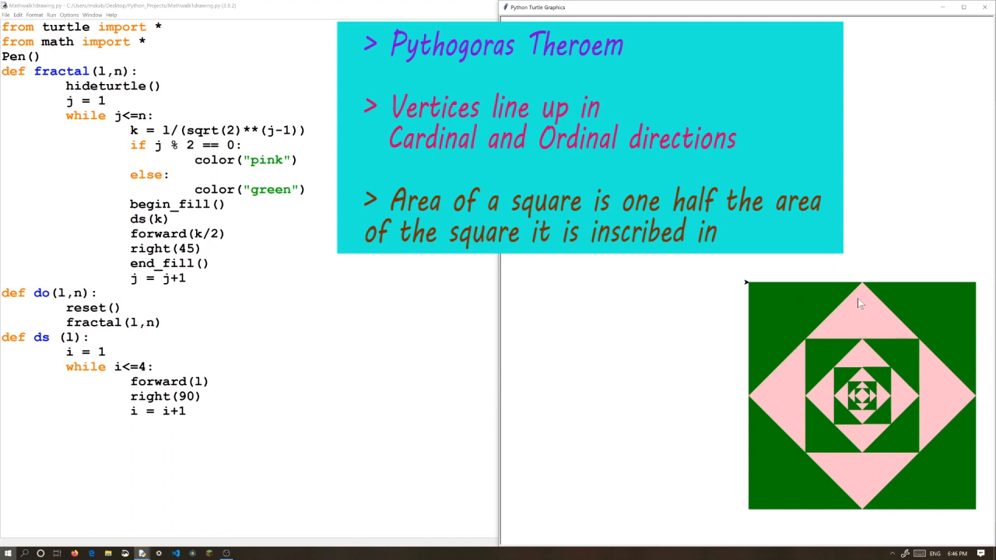
{"action": "mouse_move", "coordinate": [952, 473]}
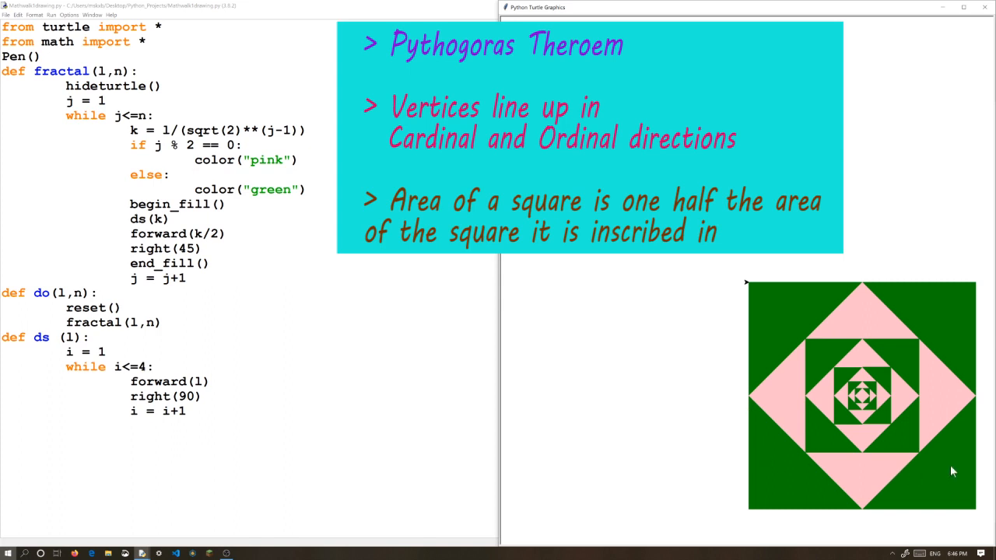
{"action": "mouse_move", "coordinate": [839, 479]}
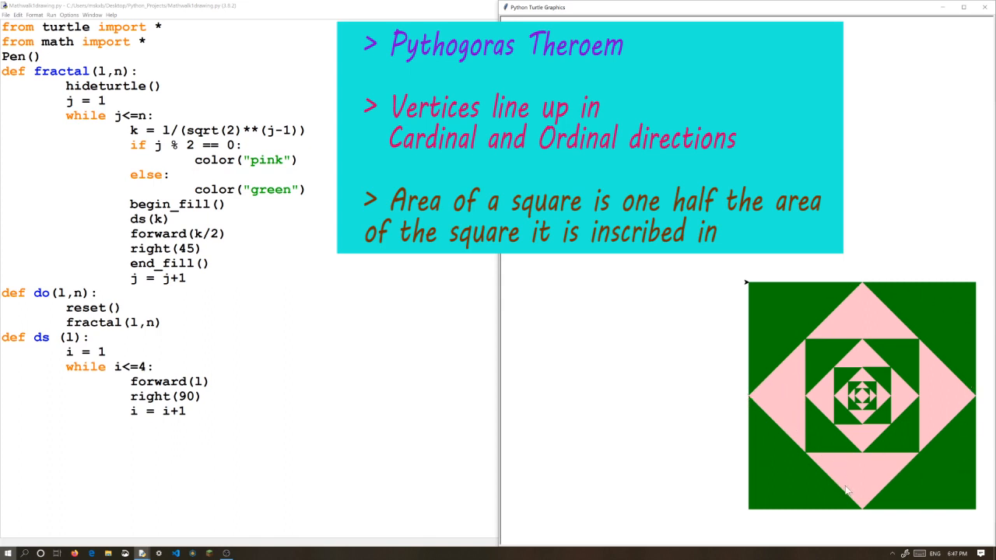
{"action": "mouse_move", "coordinate": [821, 437]}
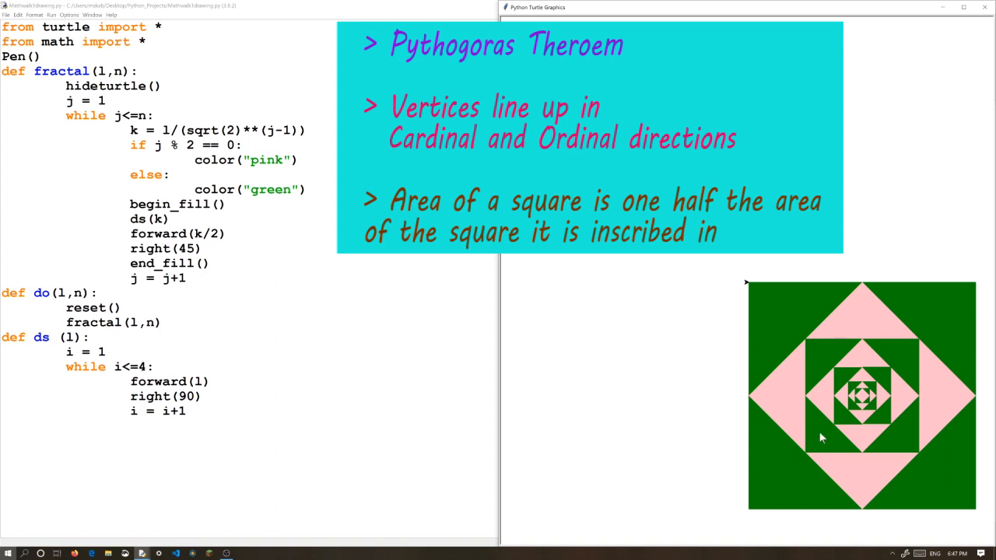
{"action": "mouse_move", "coordinate": [848, 407]}
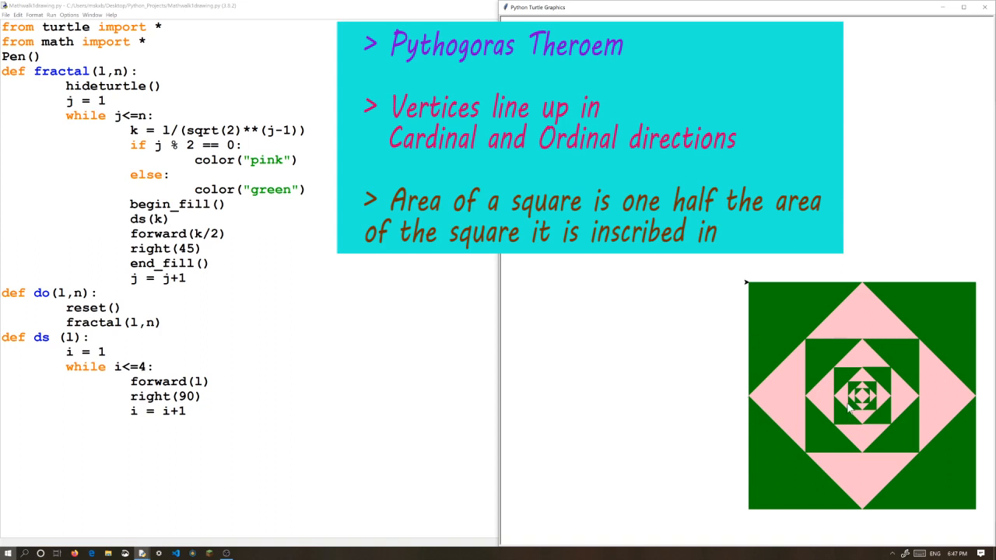